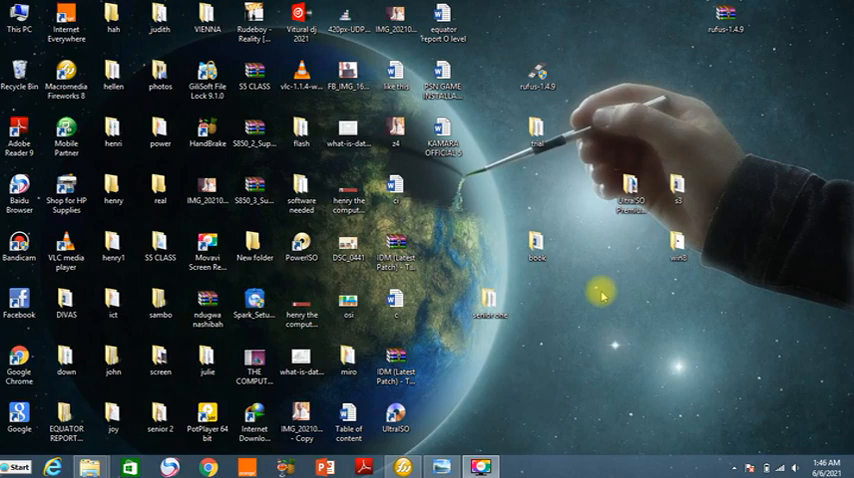
Search Google for 'rufus 2.18 download' and scroll through the listed download sites
click(254, 415)
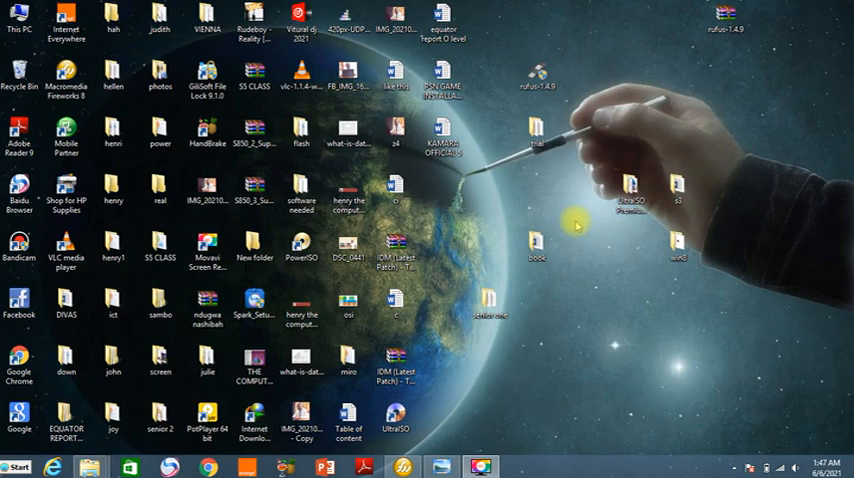
mouse_move(550, 208)
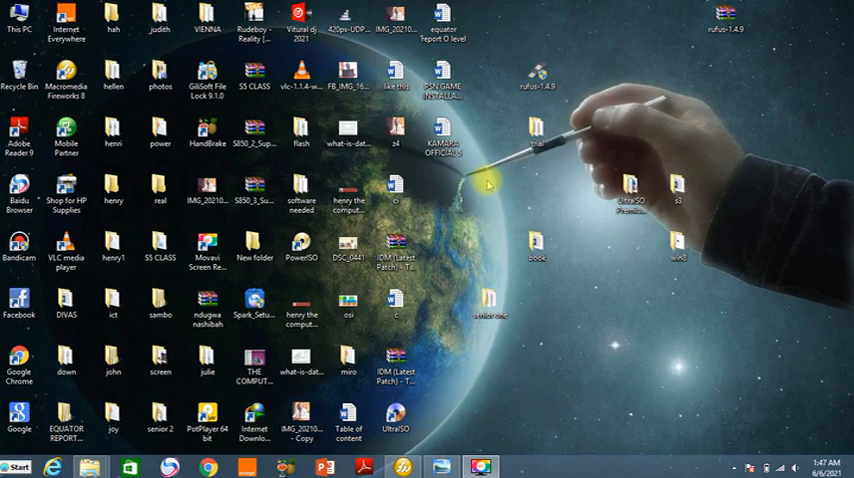
mouse_move(517, 178)
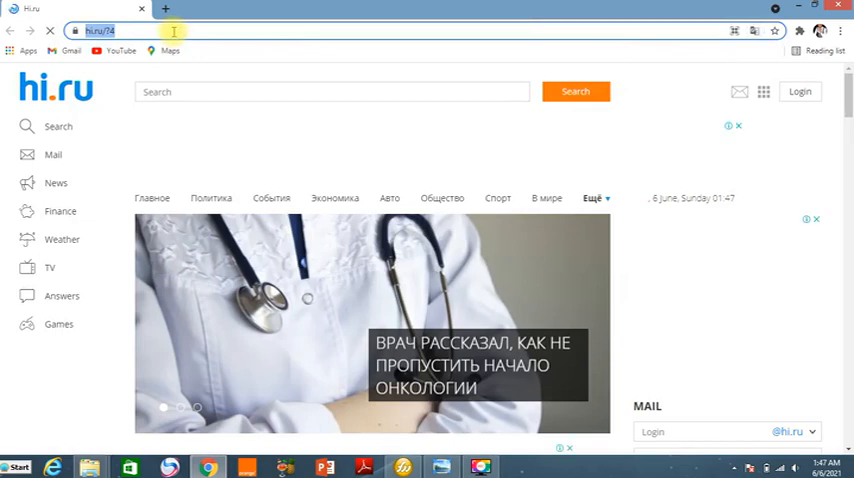
text(rufus 2.18 download)
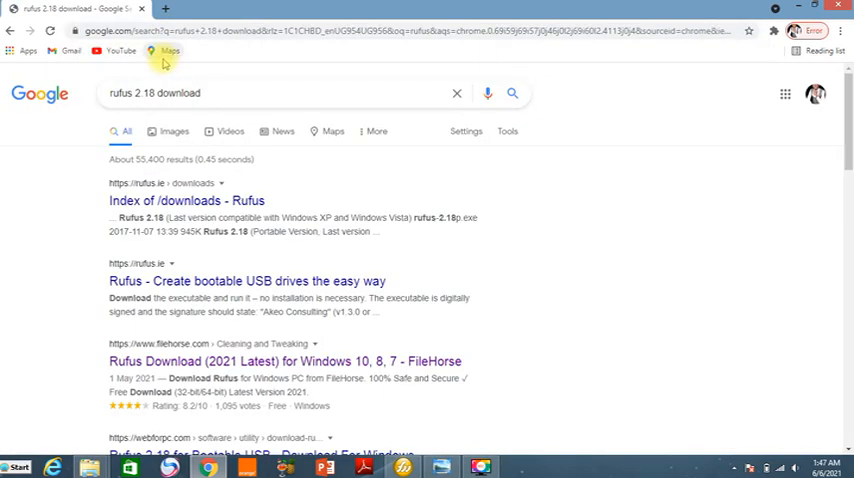
mouse_move(210, 278)
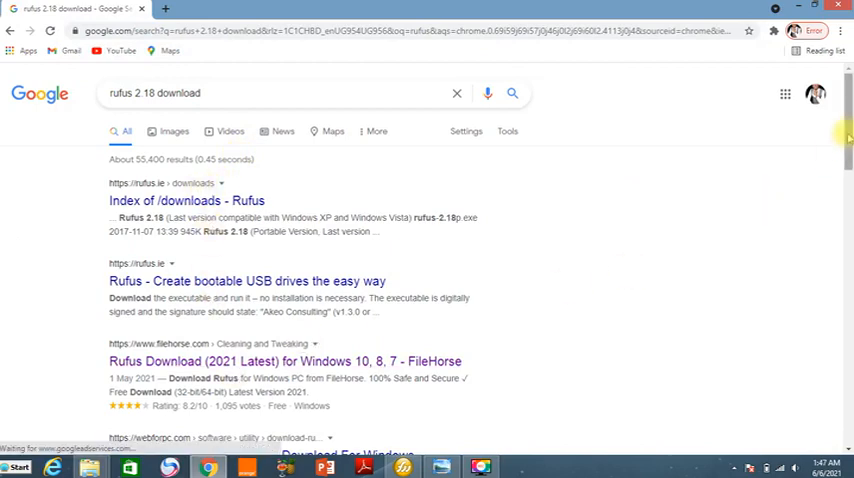
scroll(down, 3)
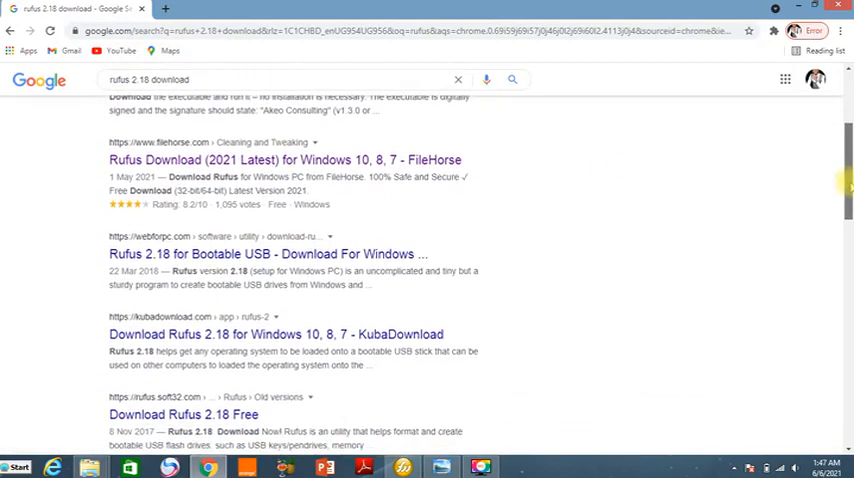
scroll(down, 3)
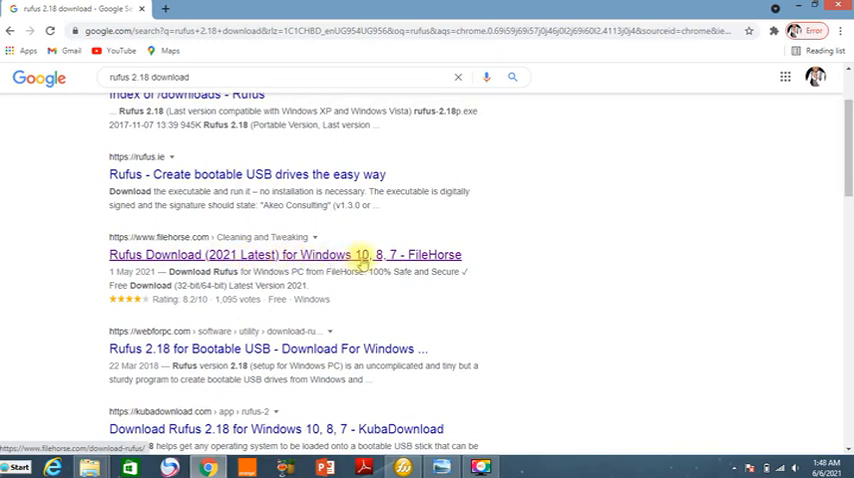
mouse_move(398, 258)
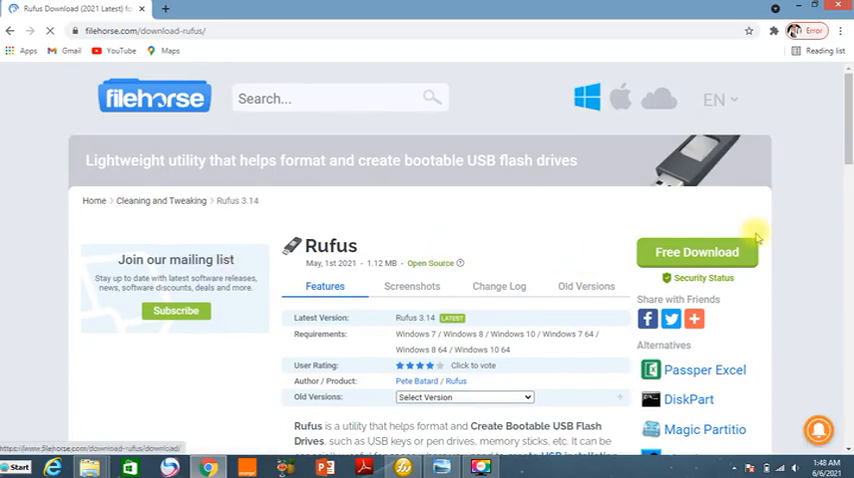
Scroll the results and go to FileHorse's Rufus 3.14 download page
scroll(down, 3)
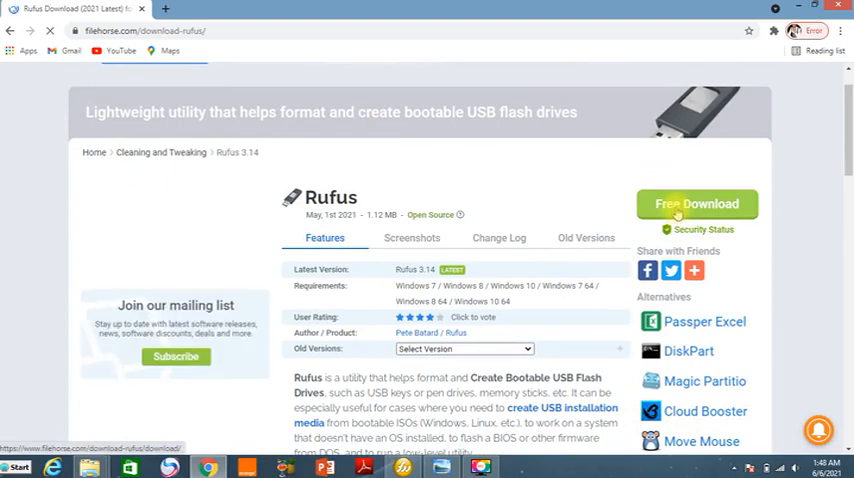
click(697, 204)
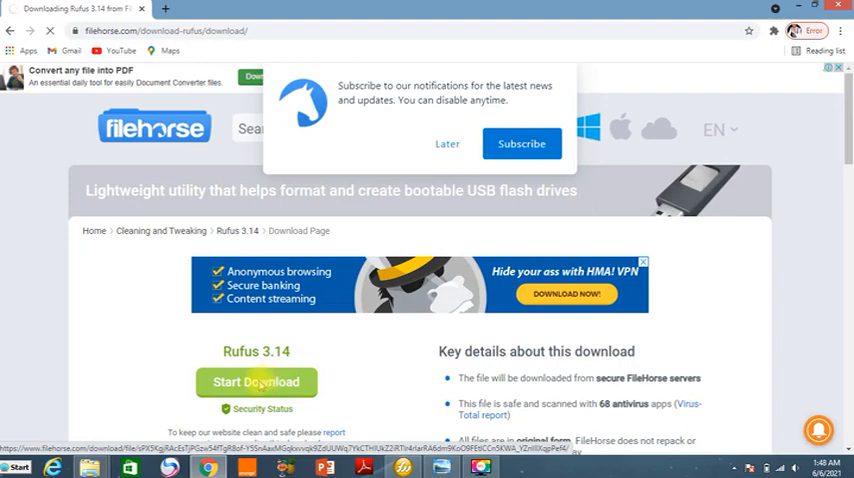
Download rufus-3.14.exe through IDM into Downloads\Programs and open that folder
click(256, 382)
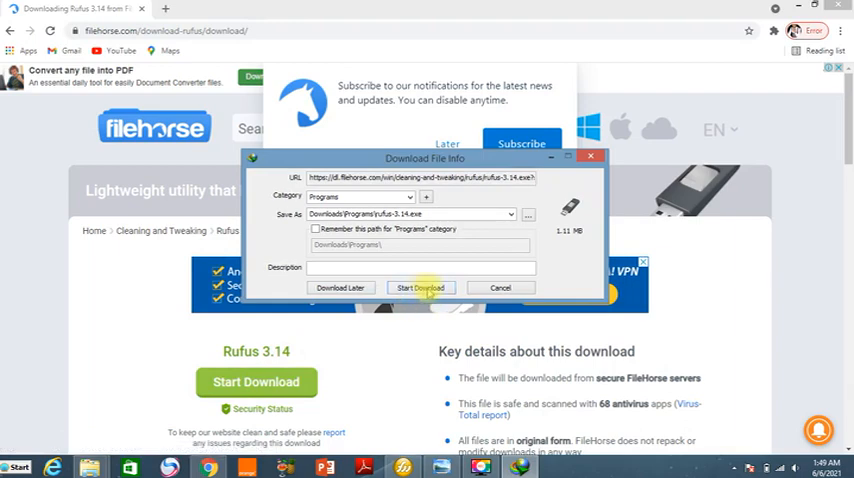
click(420, 288)
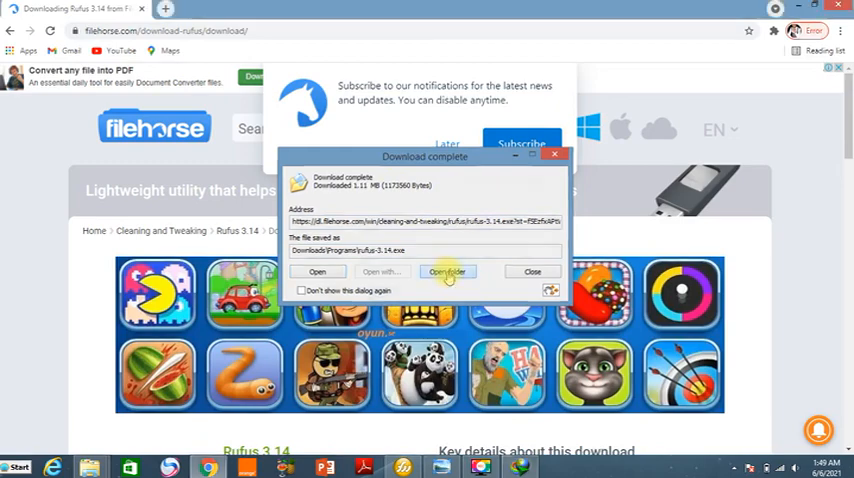
click(447, 271)
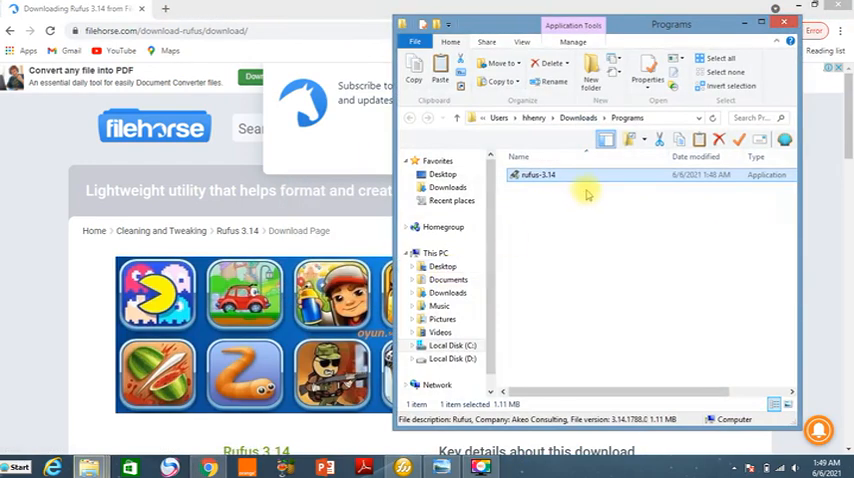
mouse_move(577, 182)
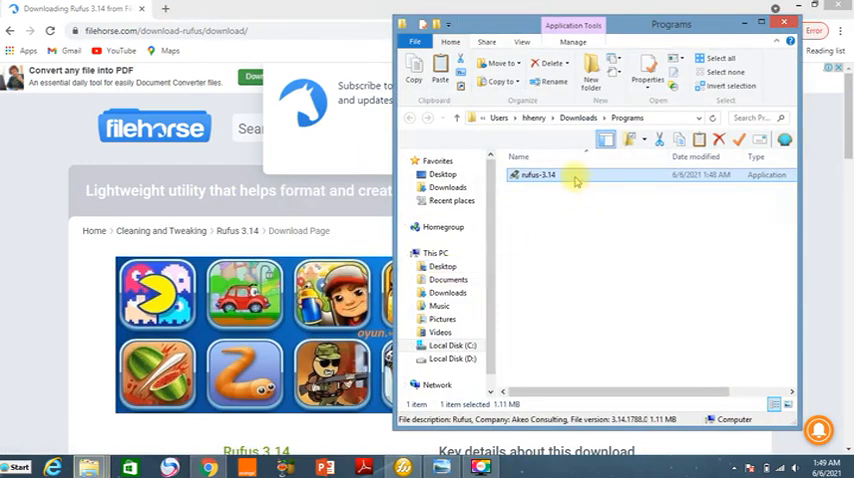